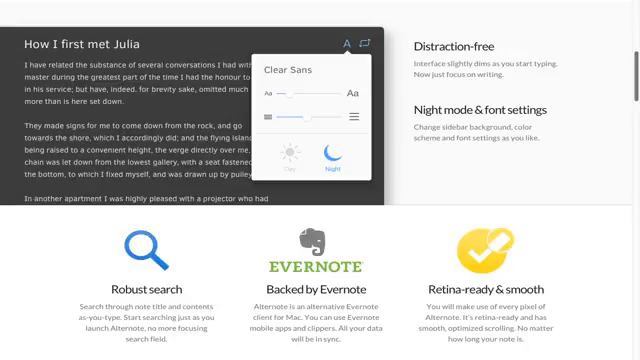
scroll("down", 3)
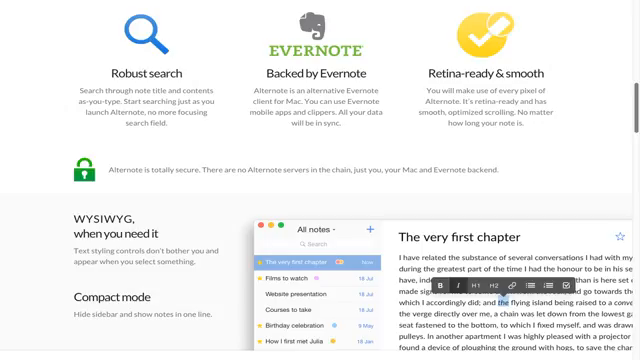